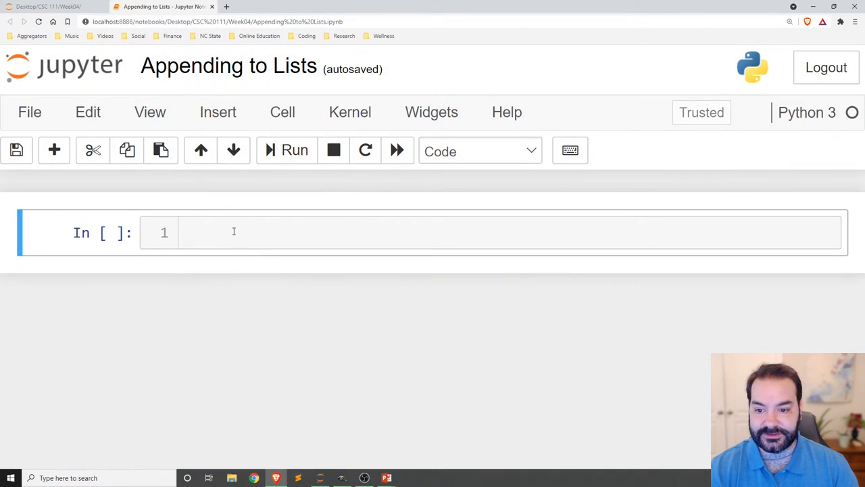
# Write import random and iterations = 10 at the top of the code cell.
pyautogui.click(232, 233)
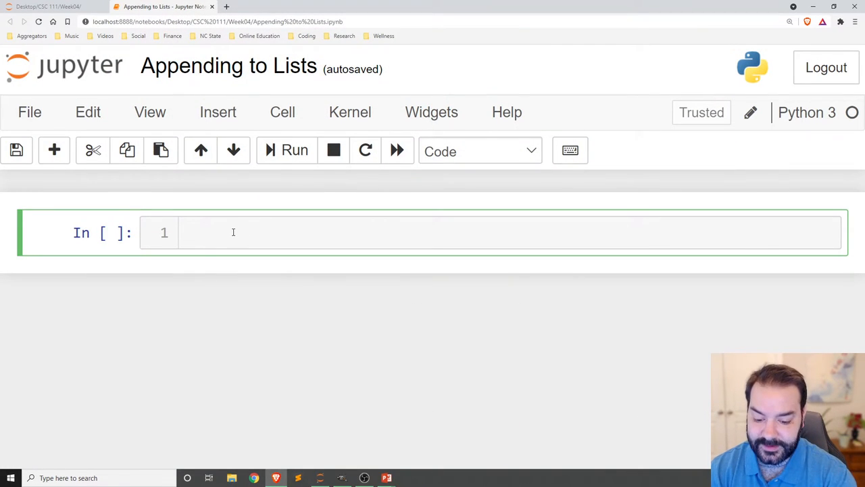
pyautogui.write('import')
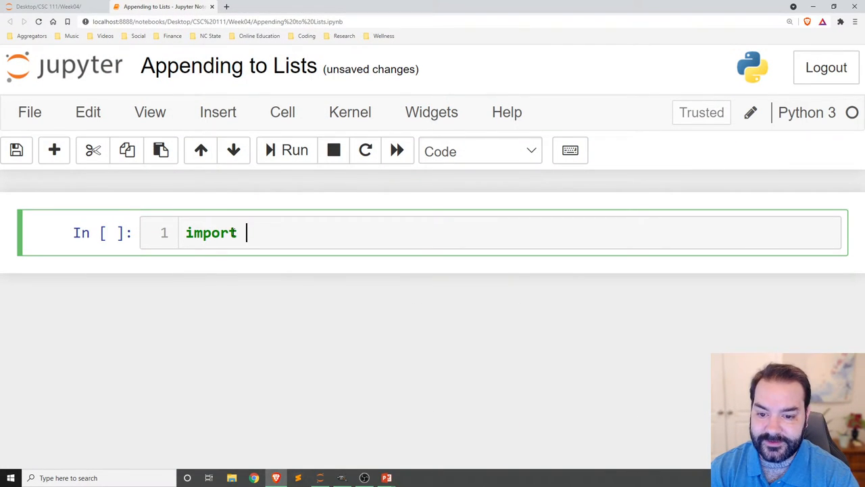
pyautogui.write('random')
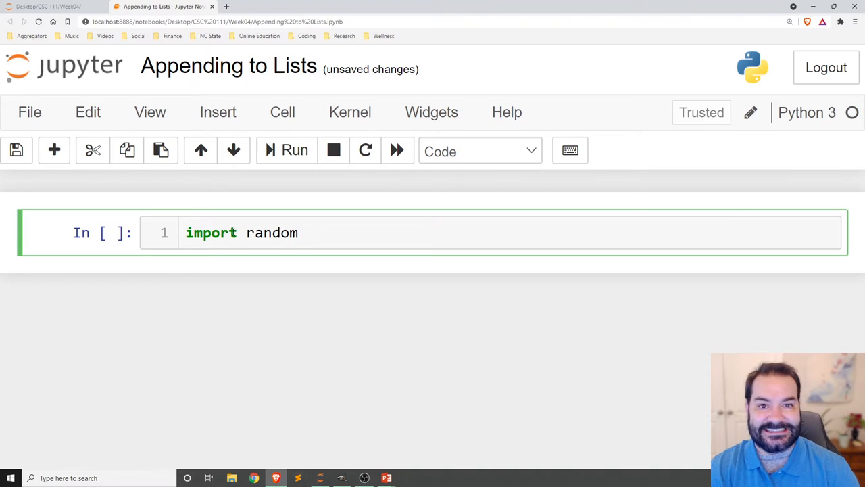
pyautogui.moveTo(449, 309)
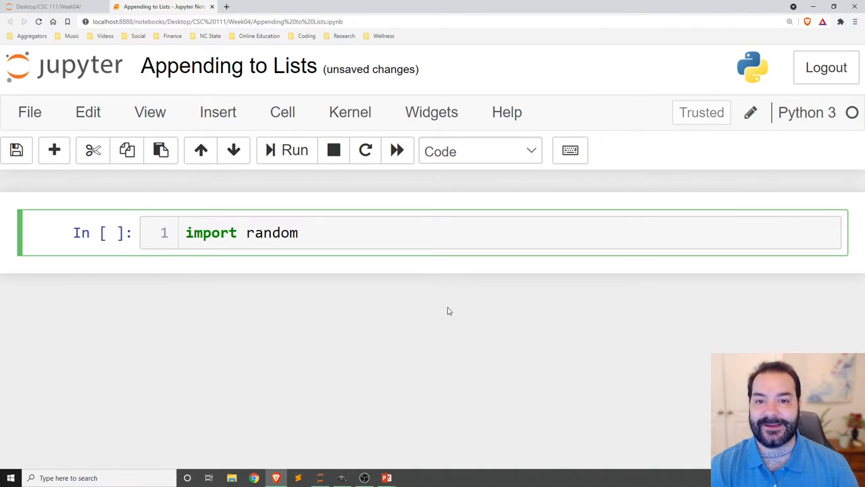
pyautogui.click(297, 232)
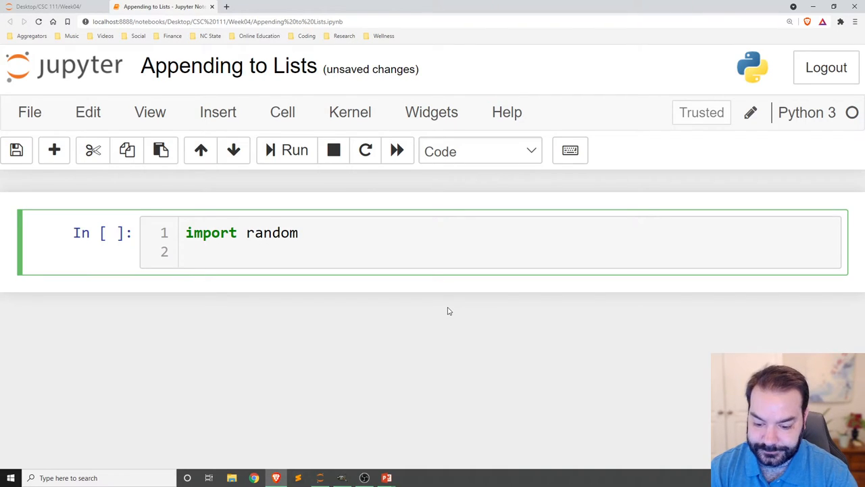
pyautogui.write('iteration')
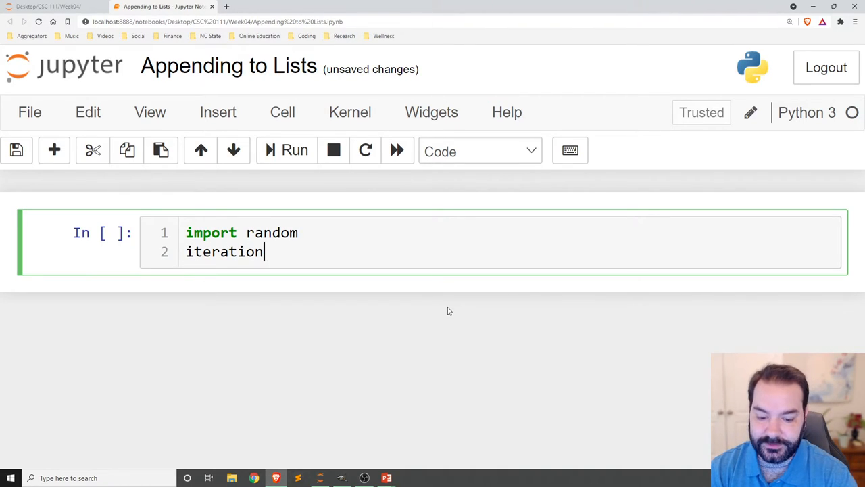
pyautogui.write('s = 10')
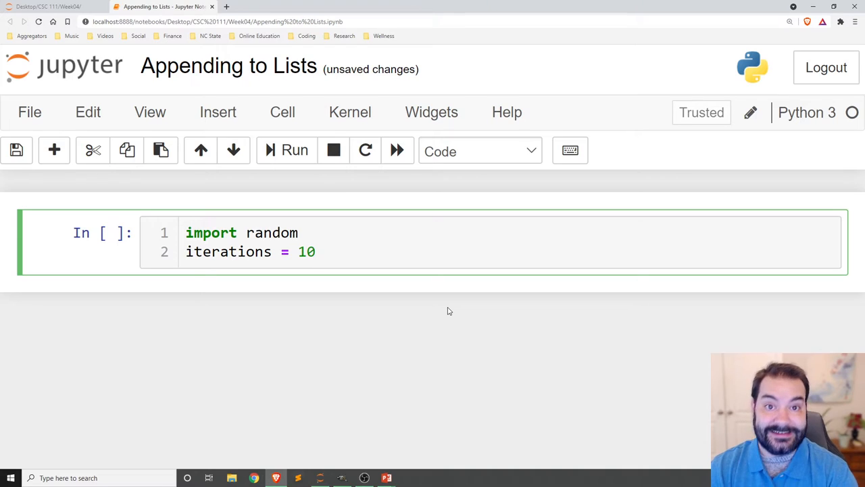
# Add numbers = [] on a new line to create the empty list.
pyautogui.press('enter')
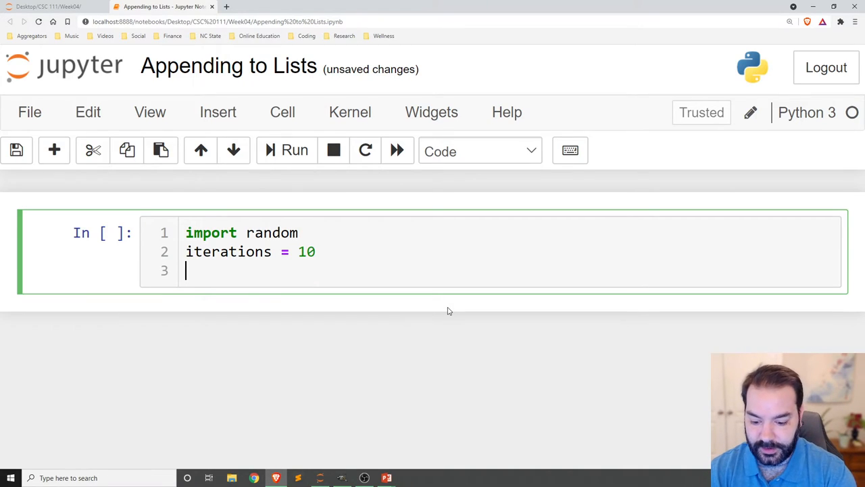
pyautogui.write('numbers = []')
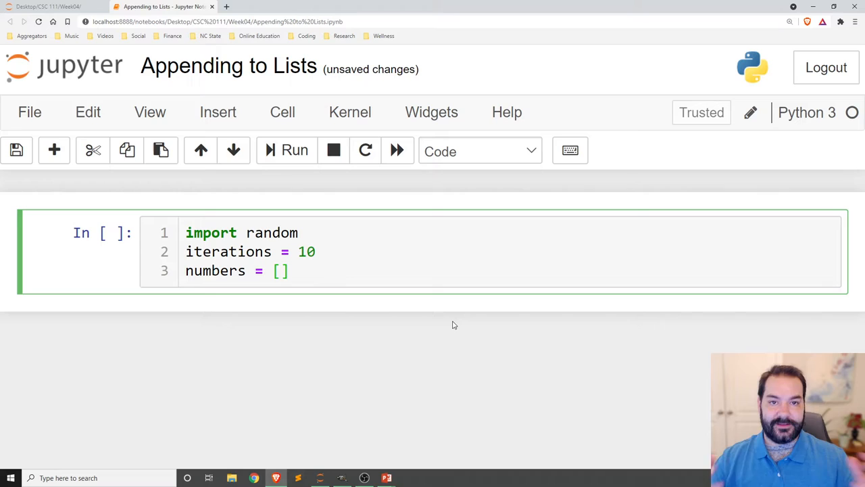
pyautogui.click(289, 270)
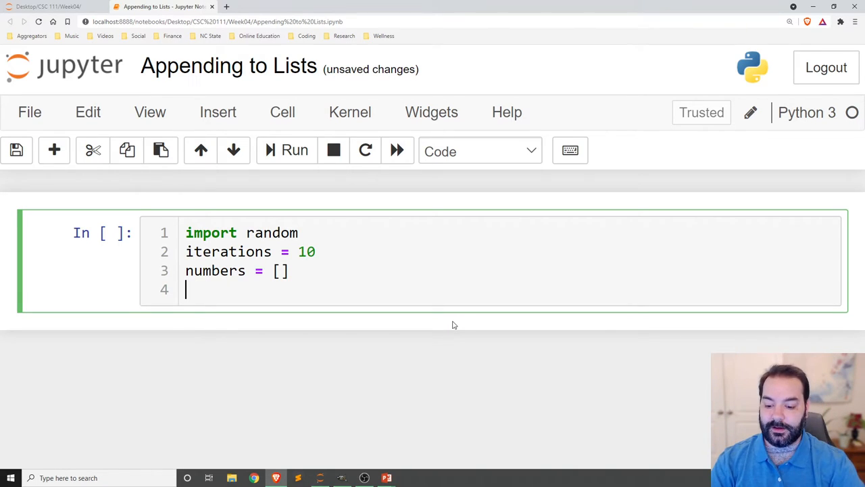
# Add for i in range(iterations): with print(i) in its body and run the cell, listing 0 through 9.
pyautogui.write('for')
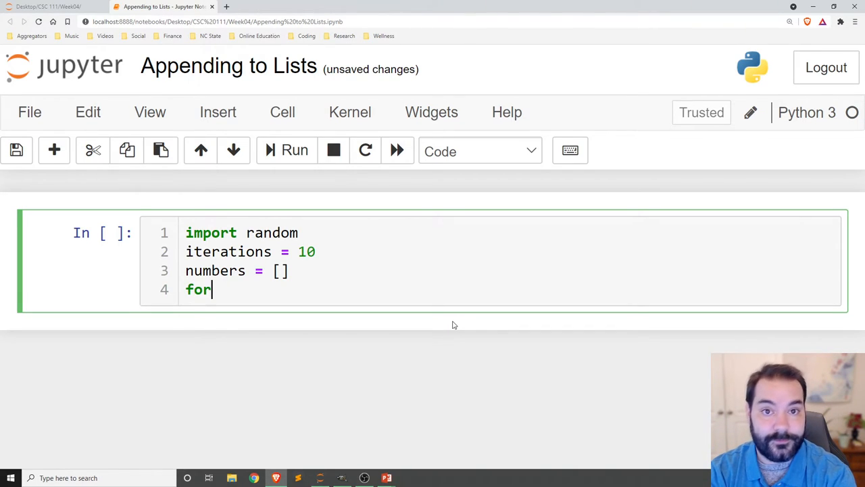
pyautogui.write('i in')
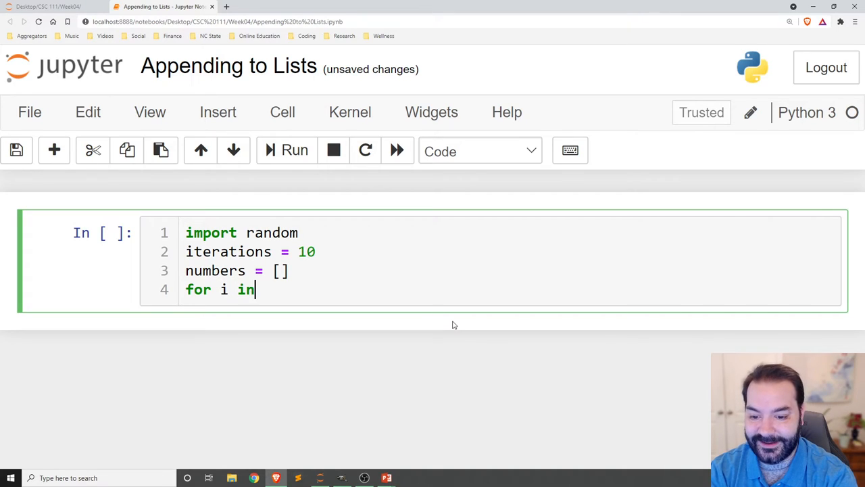
pyautogui.write('range()')
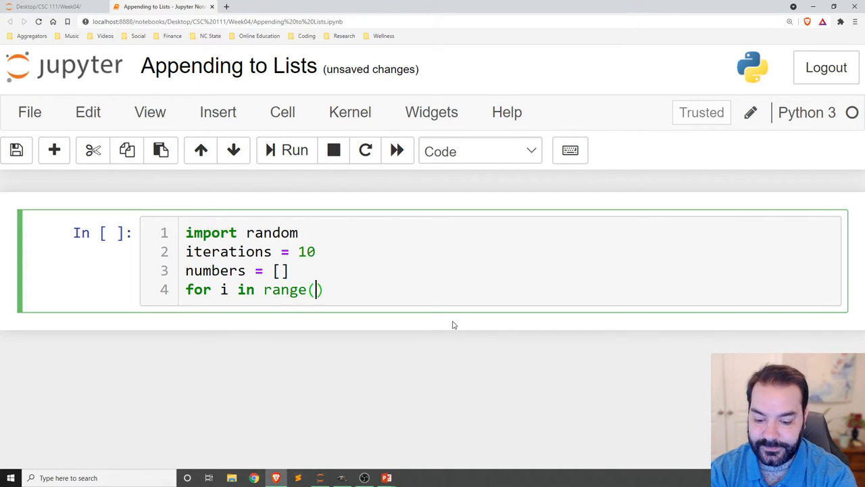
pyautogui.write('iterations')
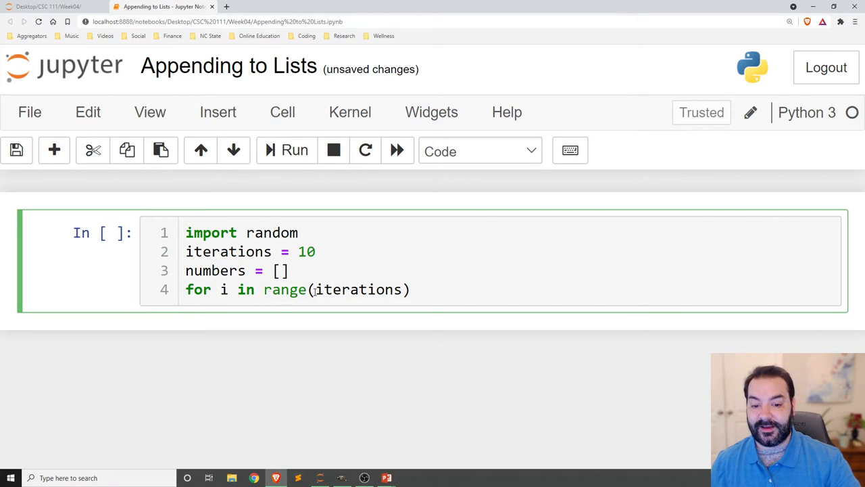
pyautogui.doubleClick(359, 289)
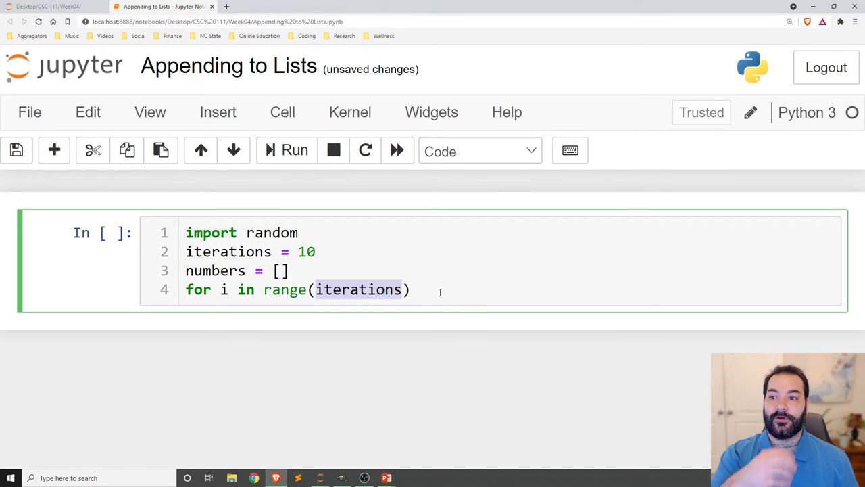
pyautogui.click(411, 289)
pyautogui.write('pr')
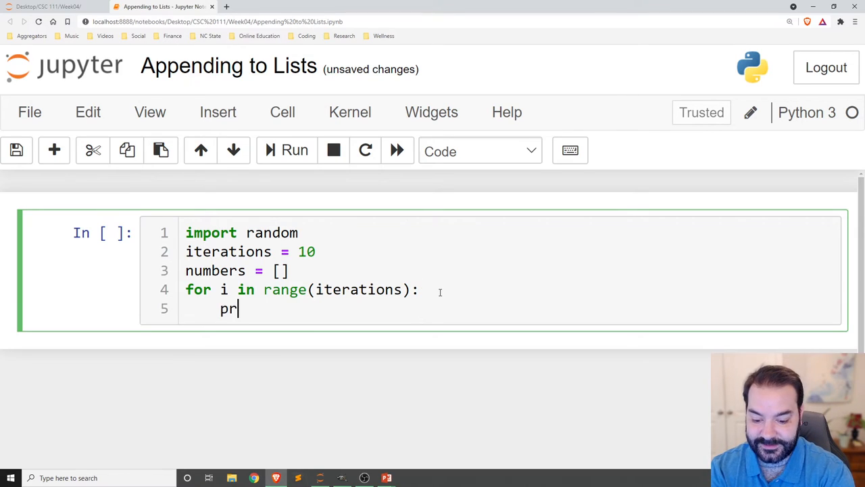
pyautogui.write('int(i)')
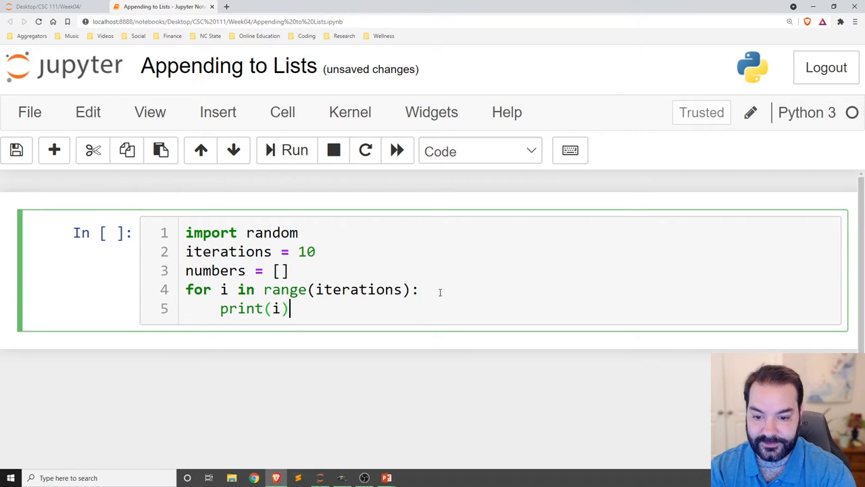
pyautogui.click(295, 148)
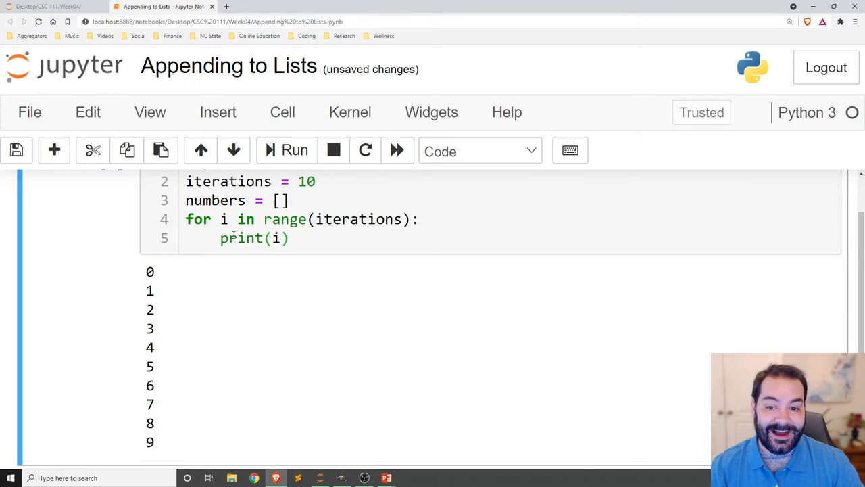
# Replace the print call with a pass placeholder, run the cell, then select pass for replacement.
pyautogui.doubleClick(240, 237)
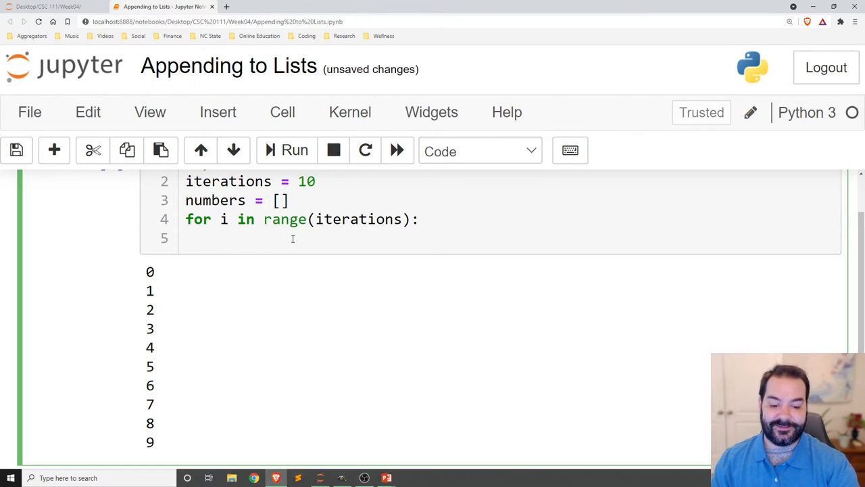
pyautogui.click(295, 150)
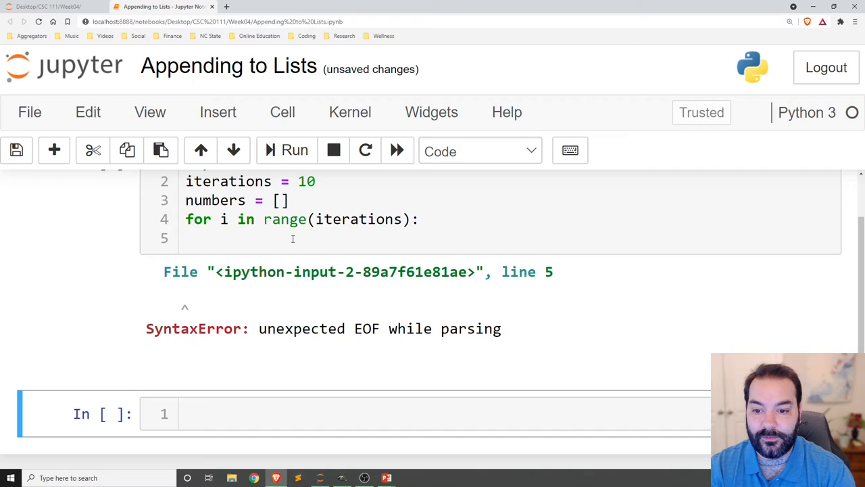
pyautogui.click(270, 238)
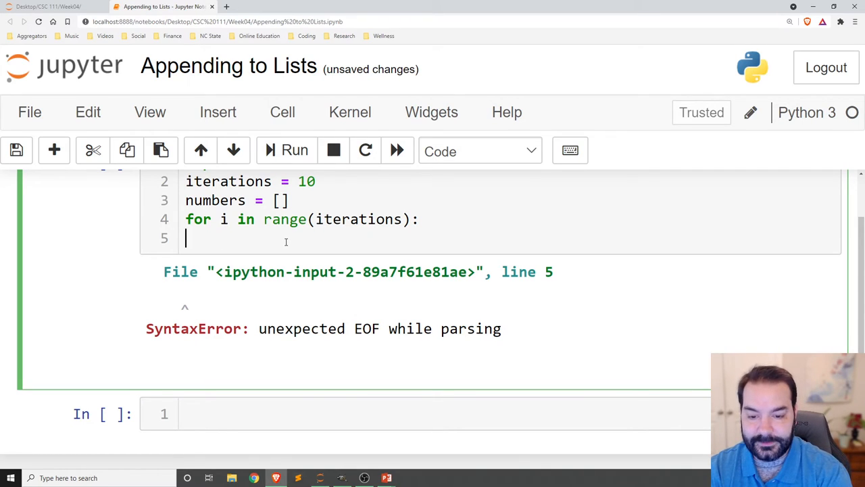
pyautogui.write('pass')
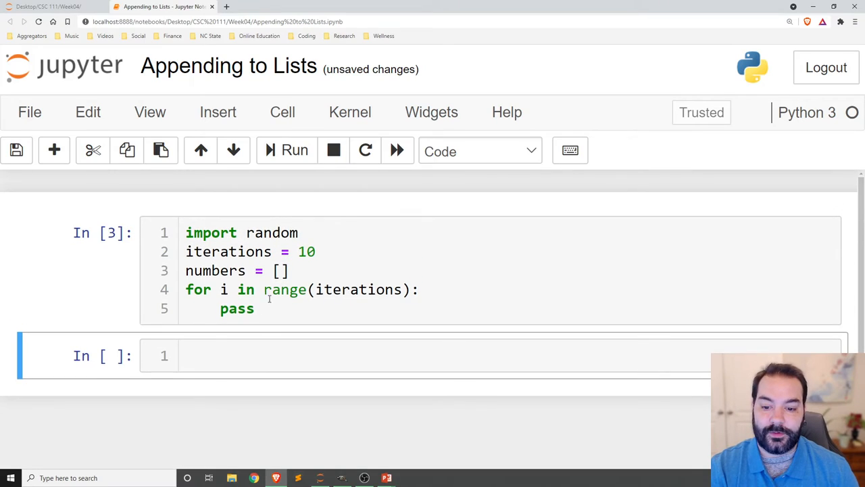
pyautogui.doubleClick(237, 308)
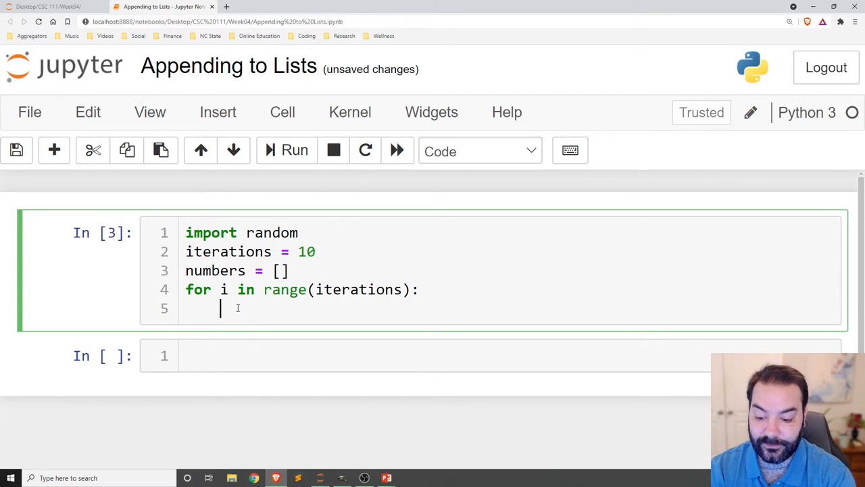
# Assign random_num = random.randint(1,100) inside the loop body.
pyautogui.write('random_n')
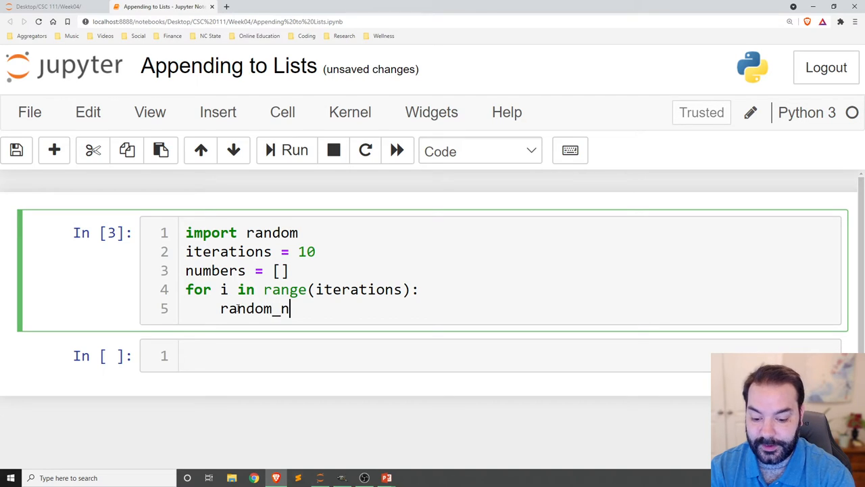
pyautogui.write('um = ra')
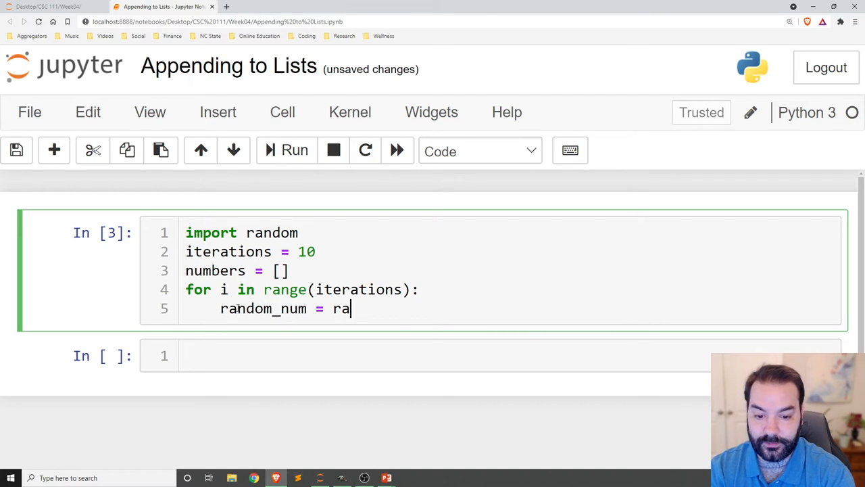
pyautogui.write('ndom.rand')
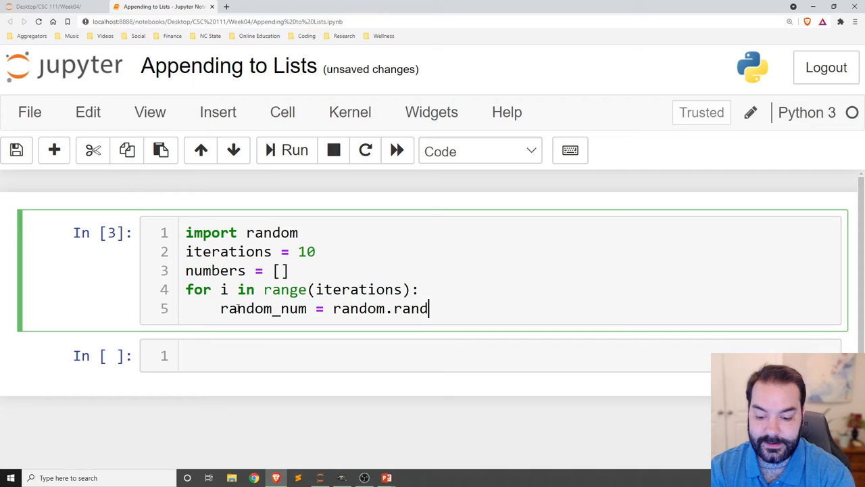
pyautogui.write('int(1,1)')
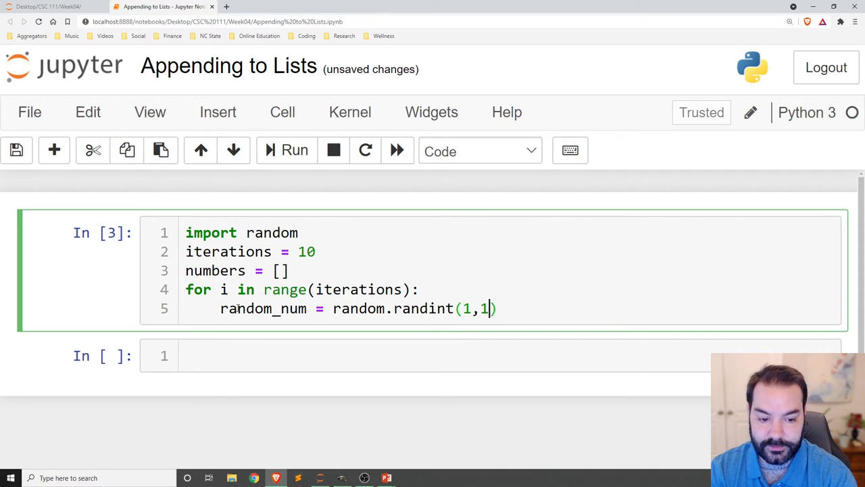
pyautogui.write('00')
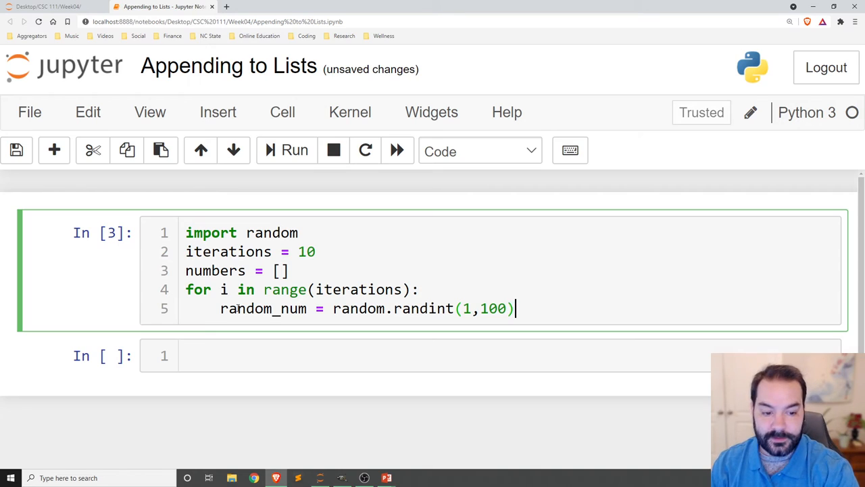
# Print random_num each iteration and rerun the cell a few times to see fresh random values.
pyautogui.write('print')
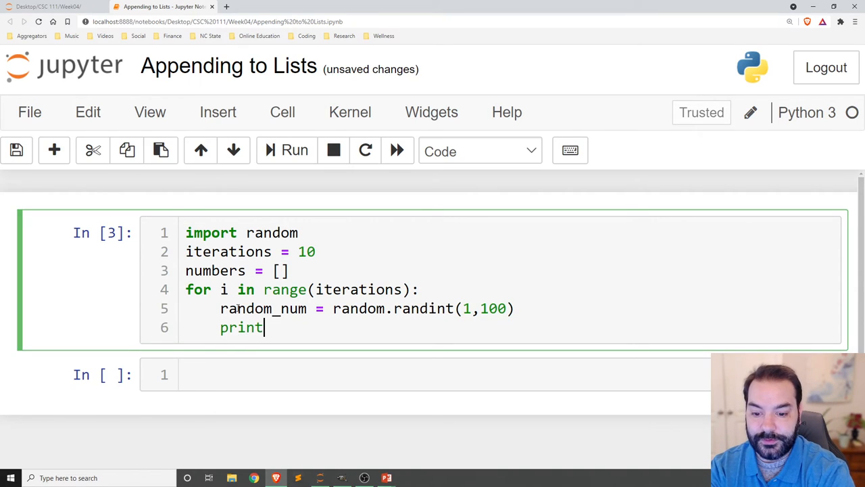
pyautogui.write('(random_n)')
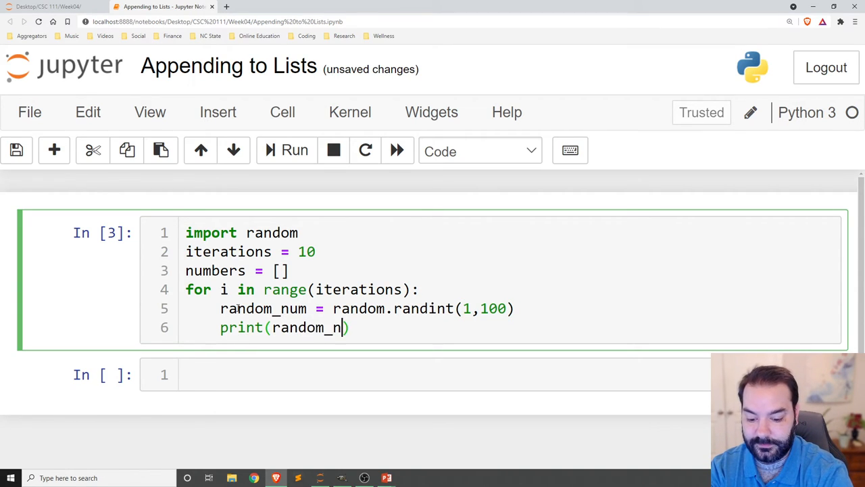
pyautogui.write('um')
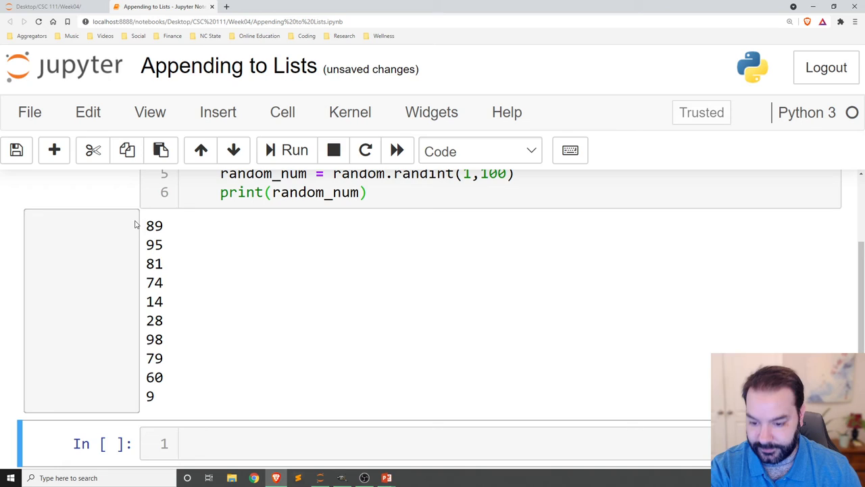
pyautogui.click(372, 191)
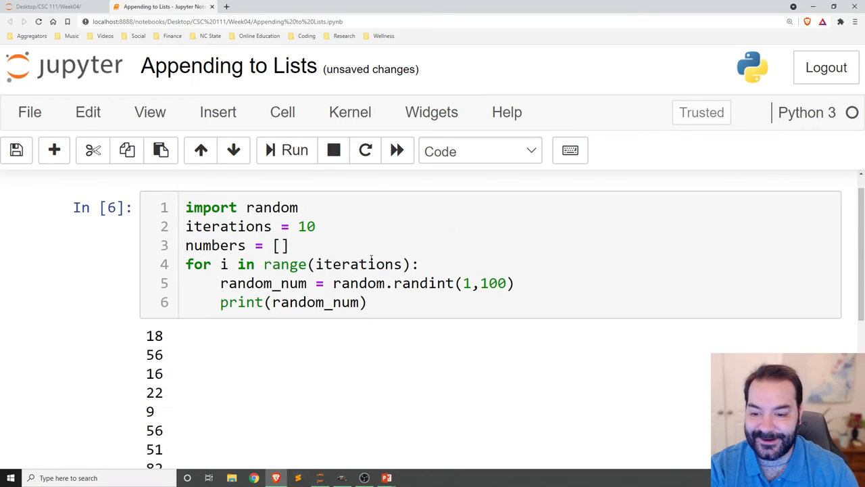
pyautogui.click(294, 148)
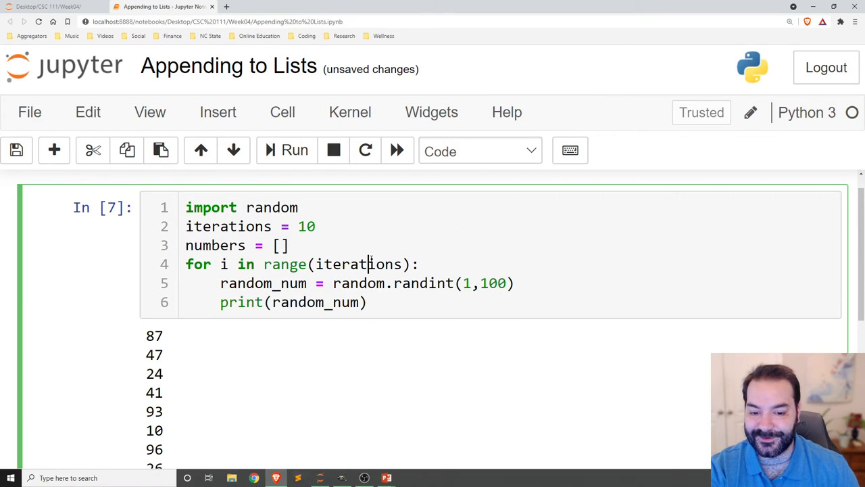
pyautogui.click(294, 149)
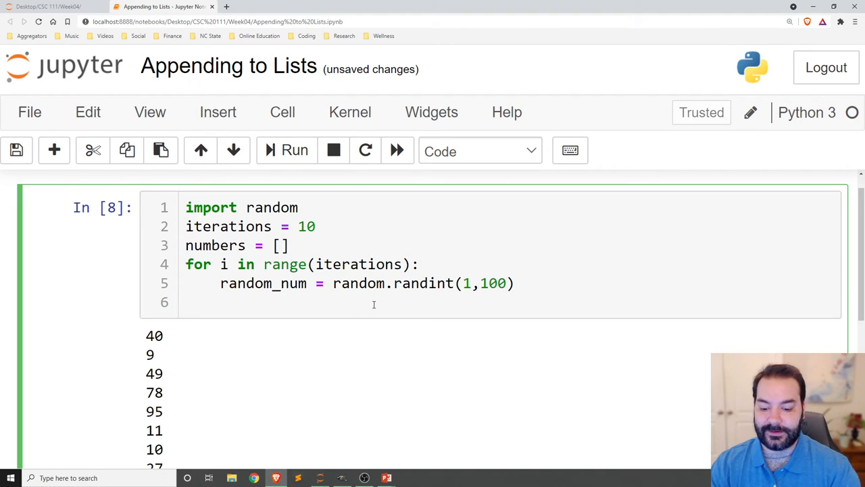
# Make the loop call numbers.append(random_num) and run the cell.
pyautogui.write('numbers.ap')
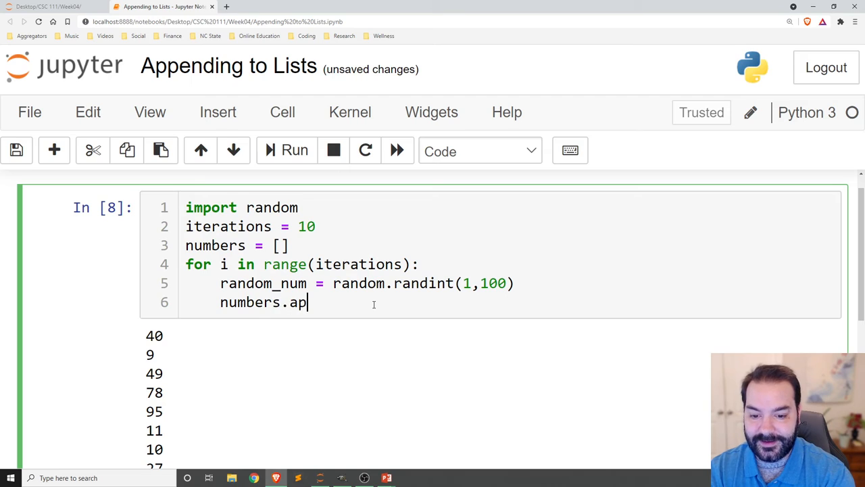
pyautogui.write('pend(r')
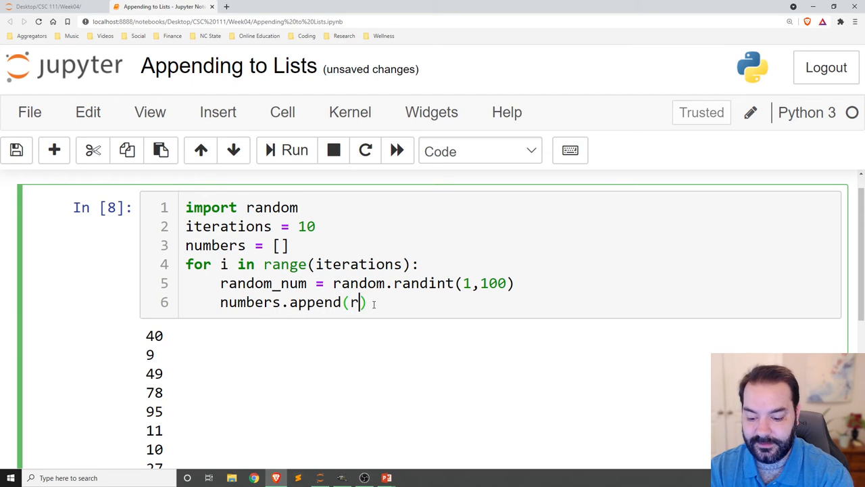
pyautogui.write('andom')
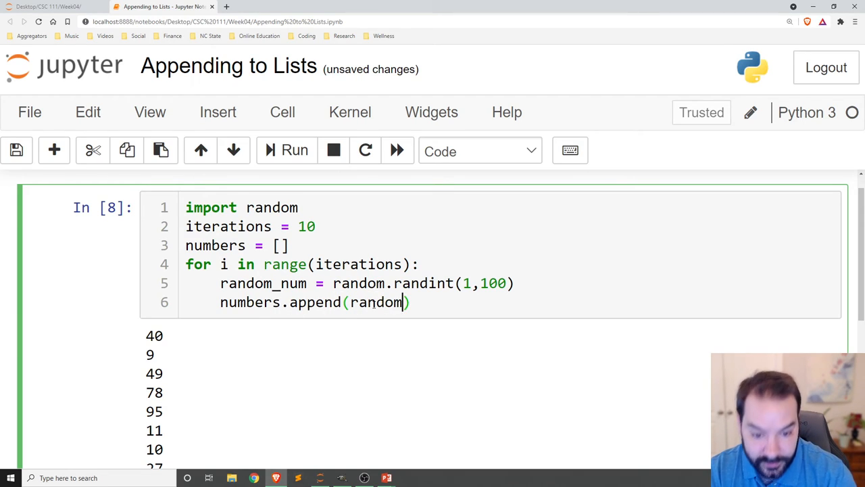
pyautogui.write('_num')
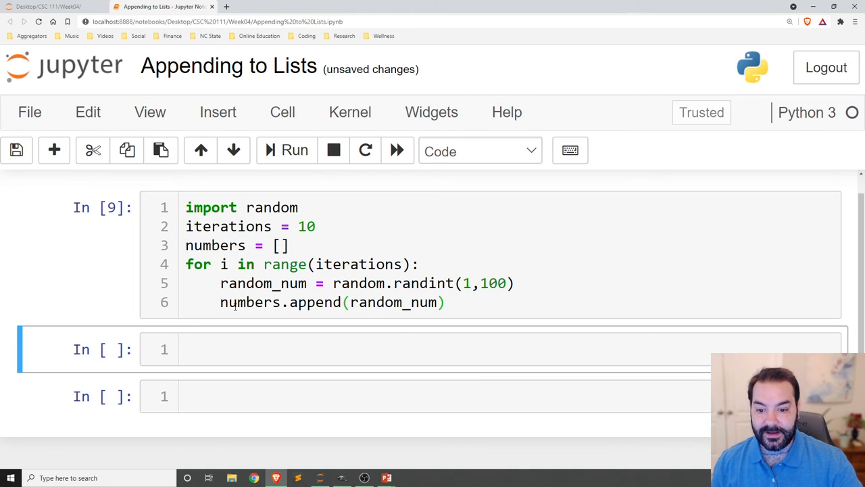
# Evaluate numbers in the cell below to show the ten random integers, then rerun the loop cell.
pyautogui.click(232, 349)
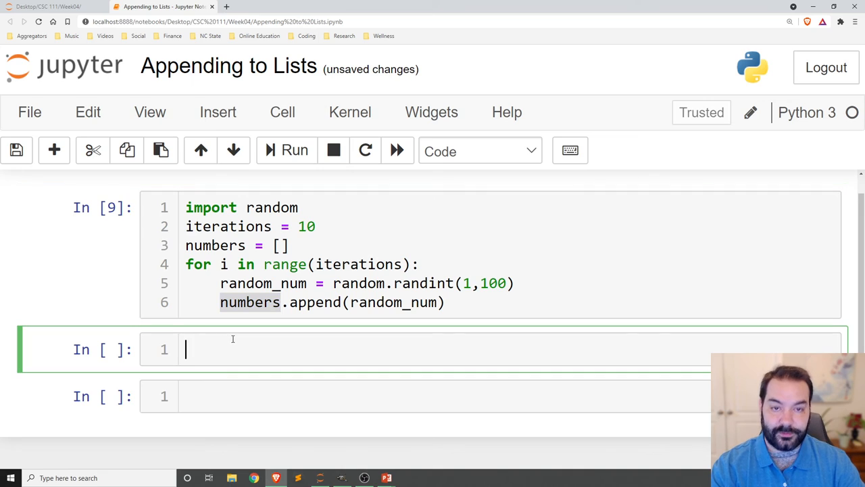
pyautogui.write('numbers')
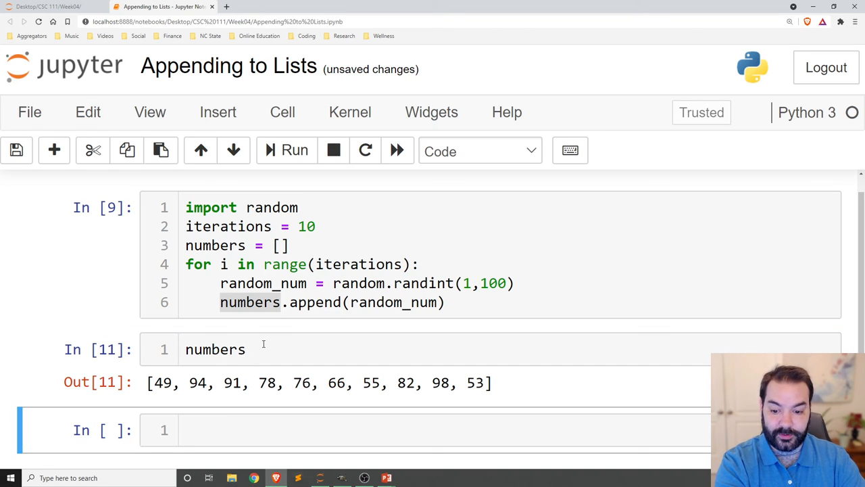
pyautogui.click(215, 349)
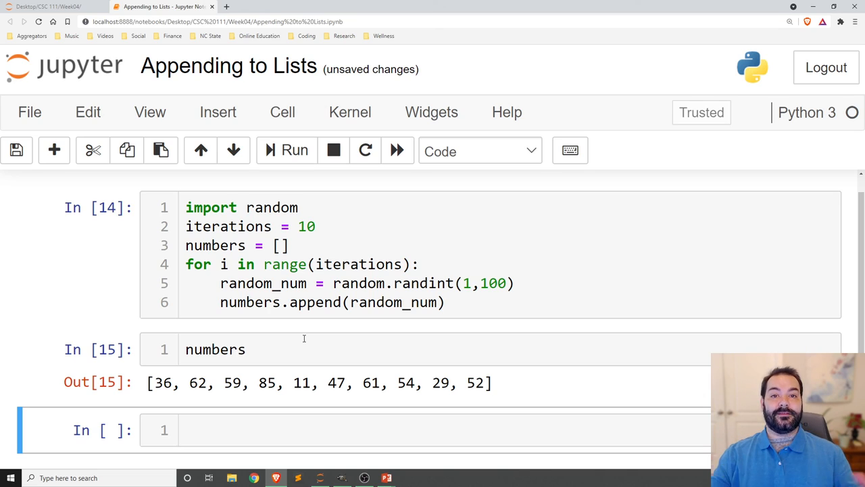
pyautogui.doubleClick(313, 303)
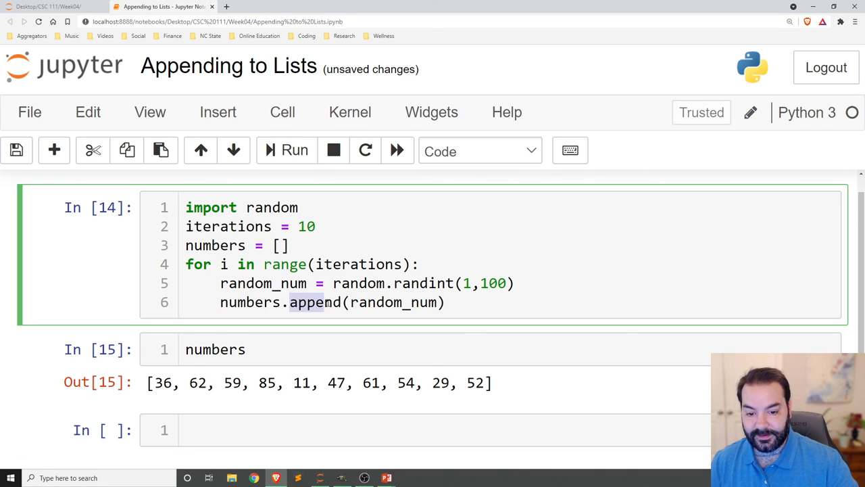